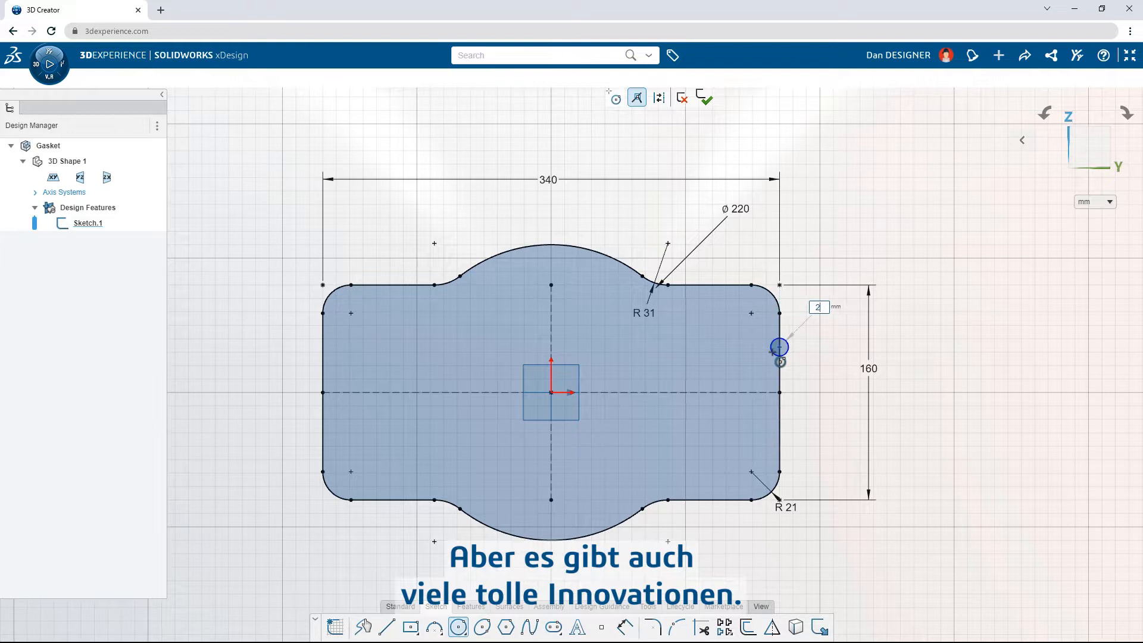
Step: Select the small sketch on the shaft as the extrude profile
left_click(778, 346)
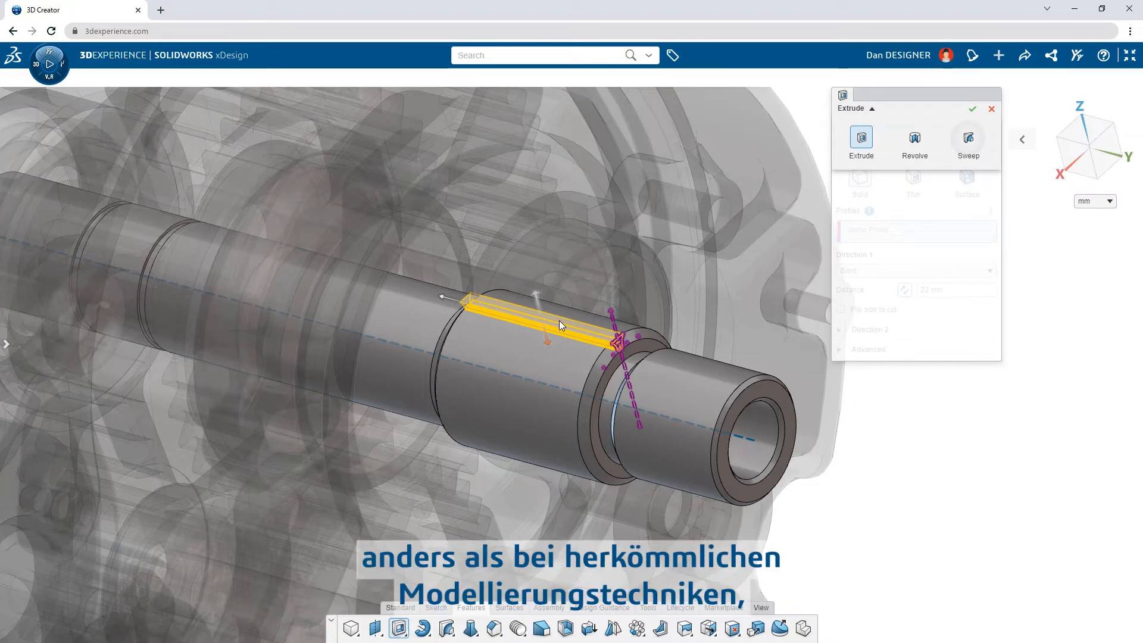
Step: Give the shaft end an M16x1.5 thread with tapered ends and 16 mm distance
left_click(968, 142)
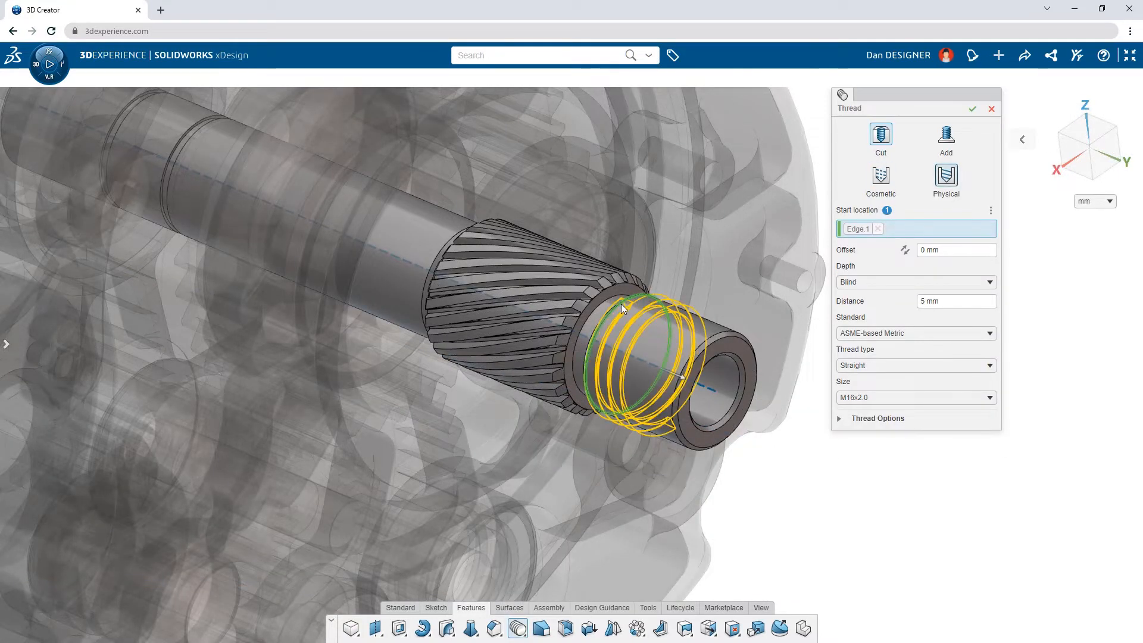
left_click(877, 417)
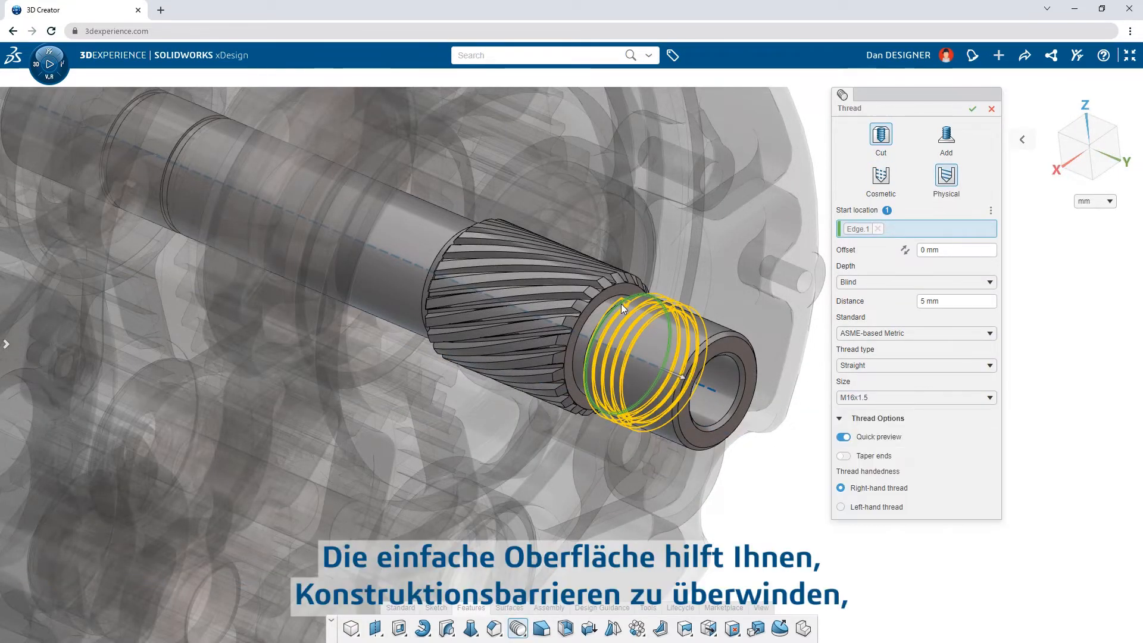
left_click(843, 456)
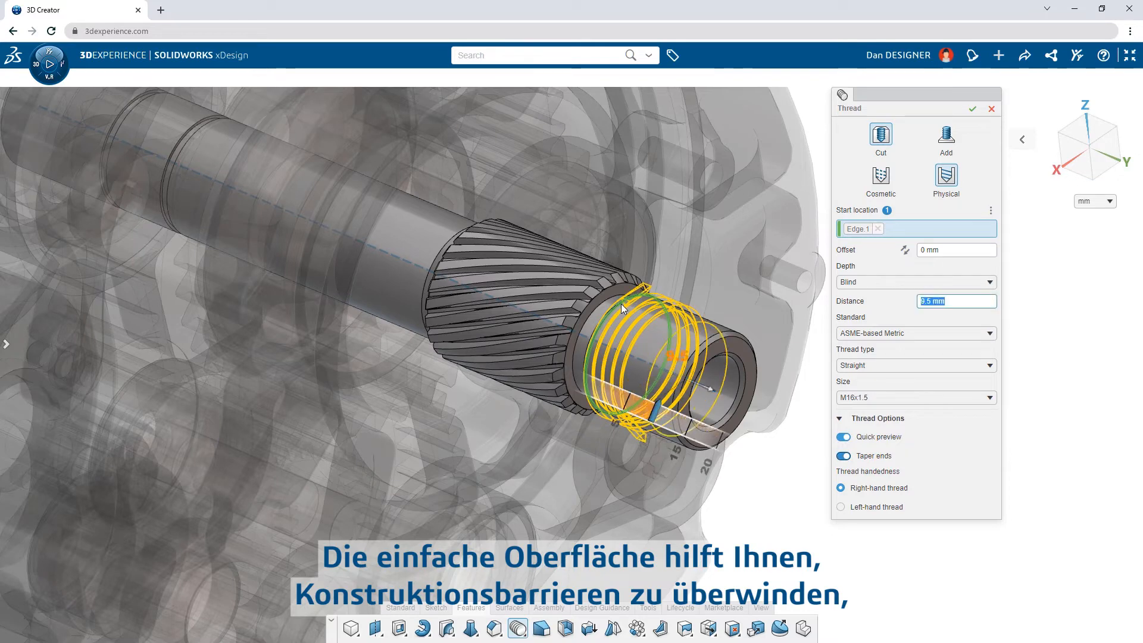
type("16 mm")
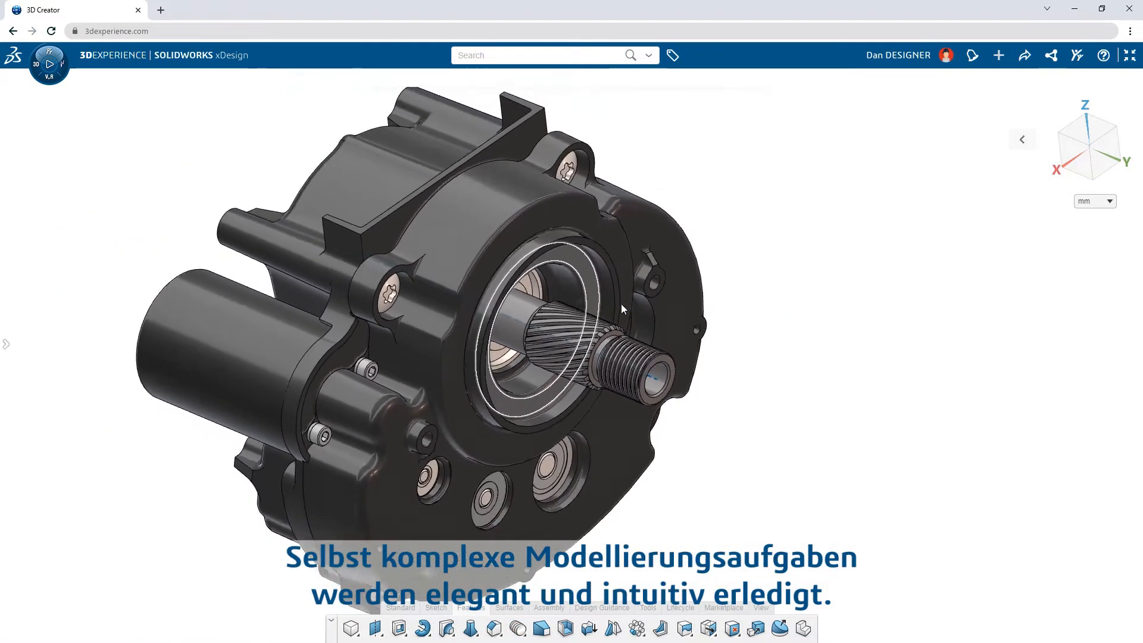
Step: Mate the screw into the circuit board hole, accept it, and bring up the prosthetic foot assembly
left_click(540, 628)
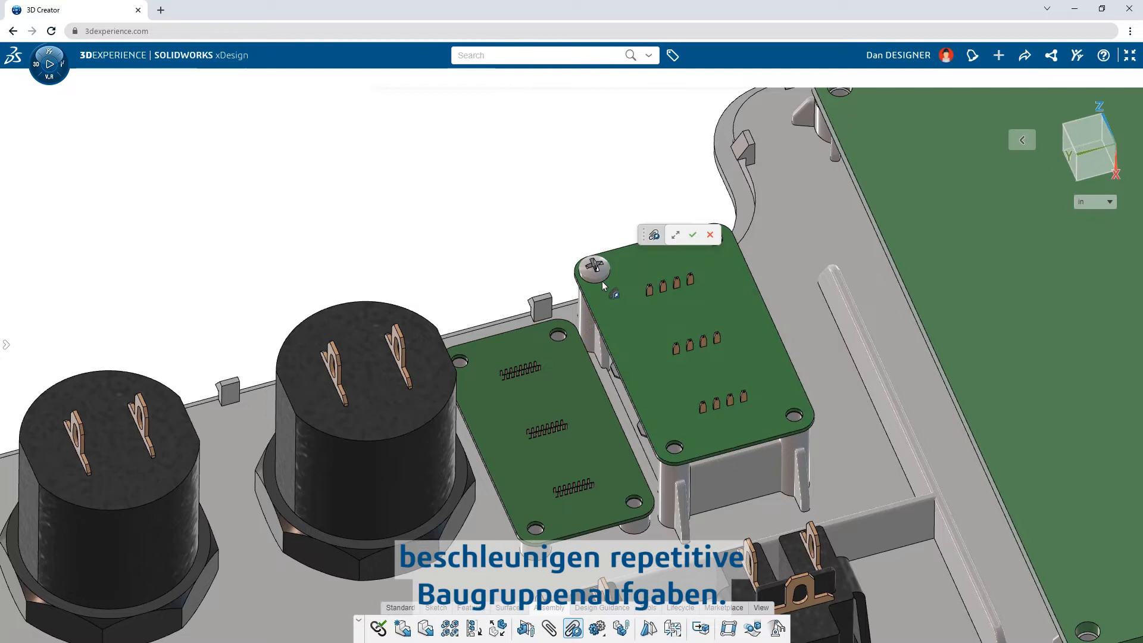
left_click(594, 267)
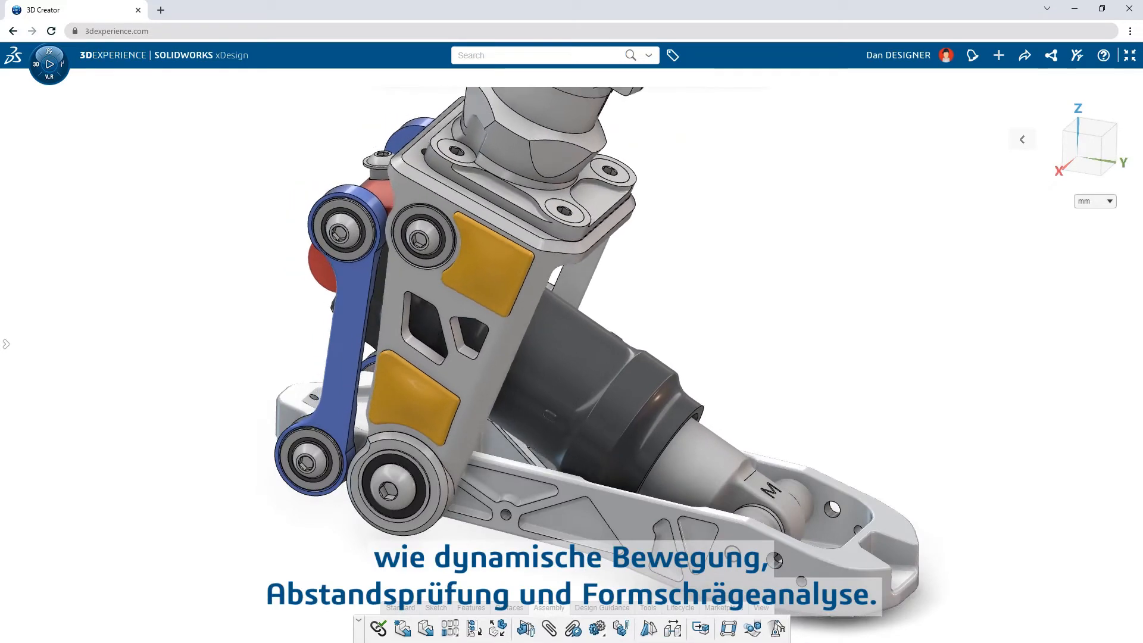
left_click(672, 628)
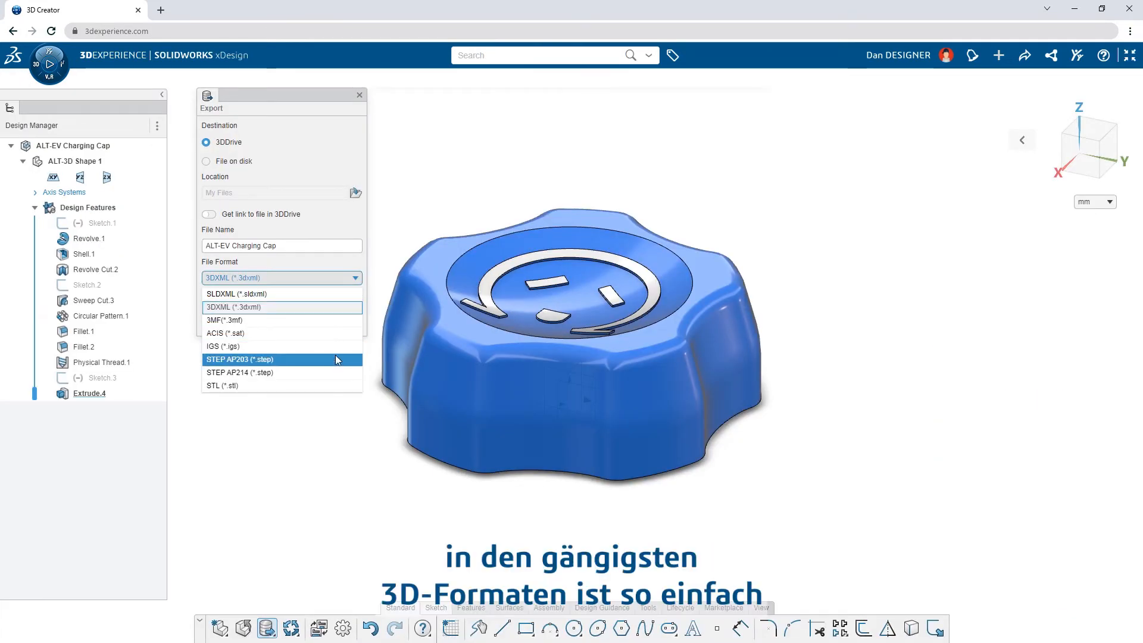
Step: Export the charging cap as STL and lay it out in the 200x200x150 print envelope
left_click(224, 385)
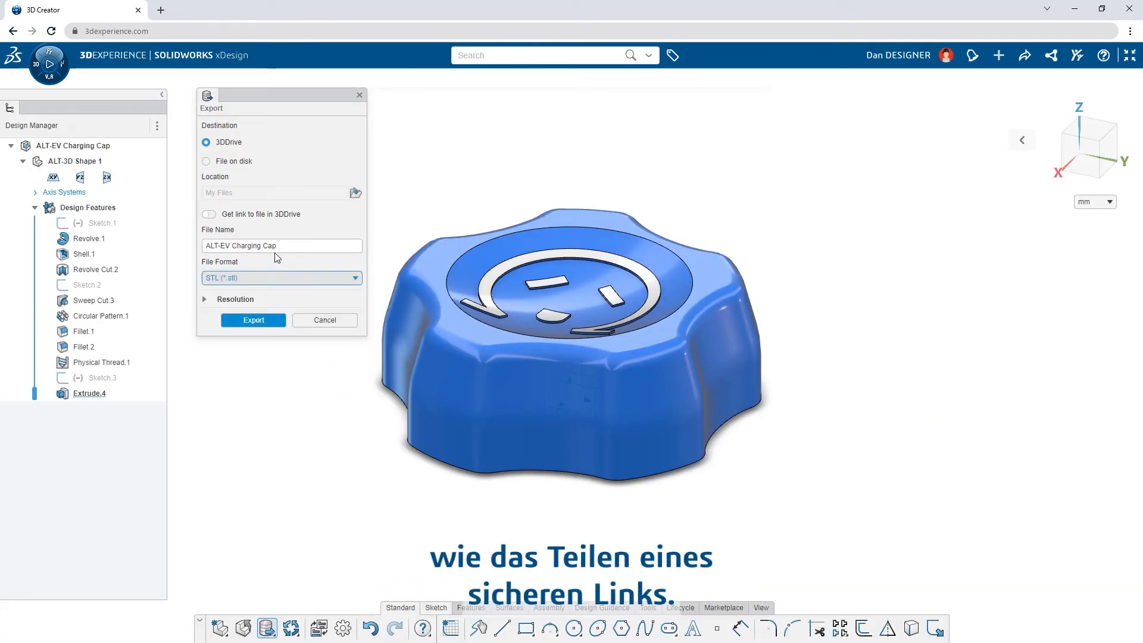
left_click(208, 213)
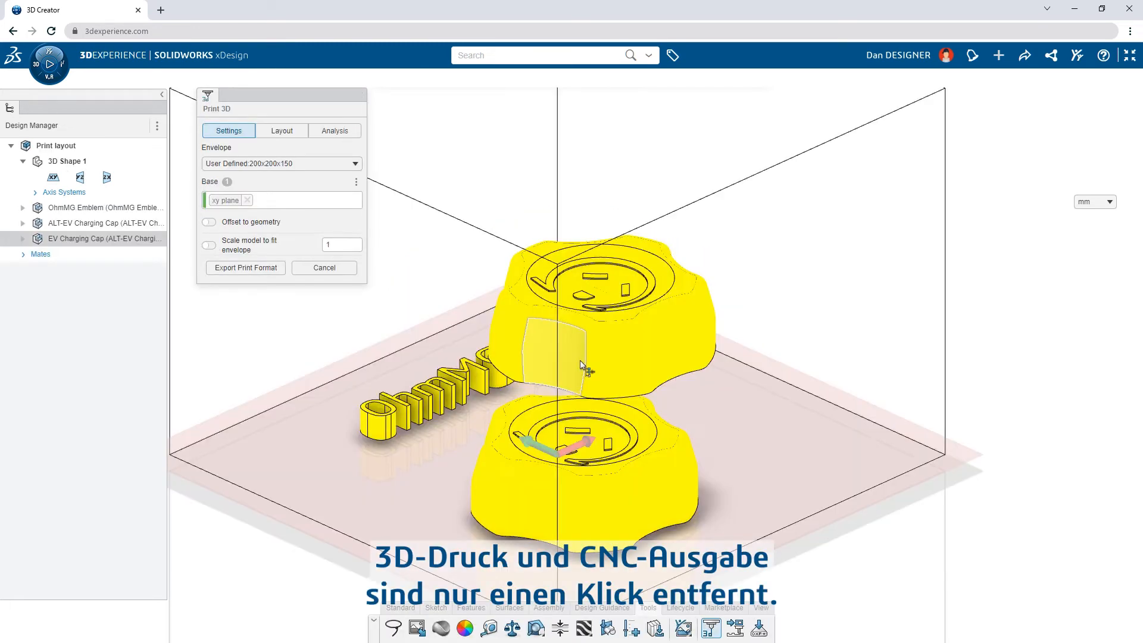
Step: View the leaf blower handle in xShape, then set the printer frame height to 550 in xFrame
left_click(281, 131)
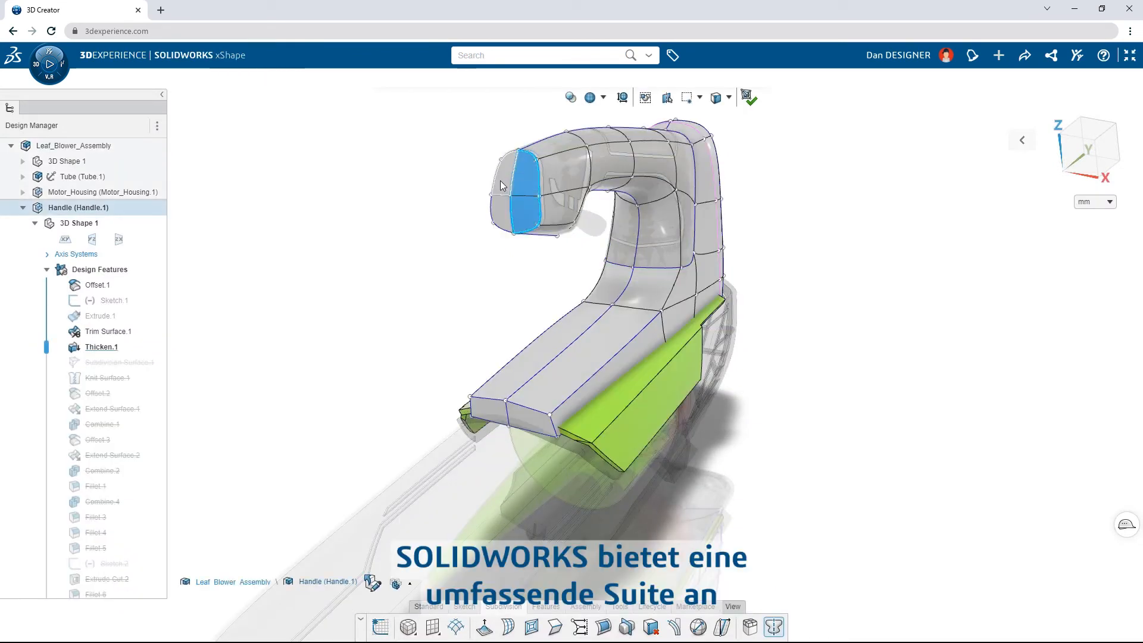
left_click(518, 193)
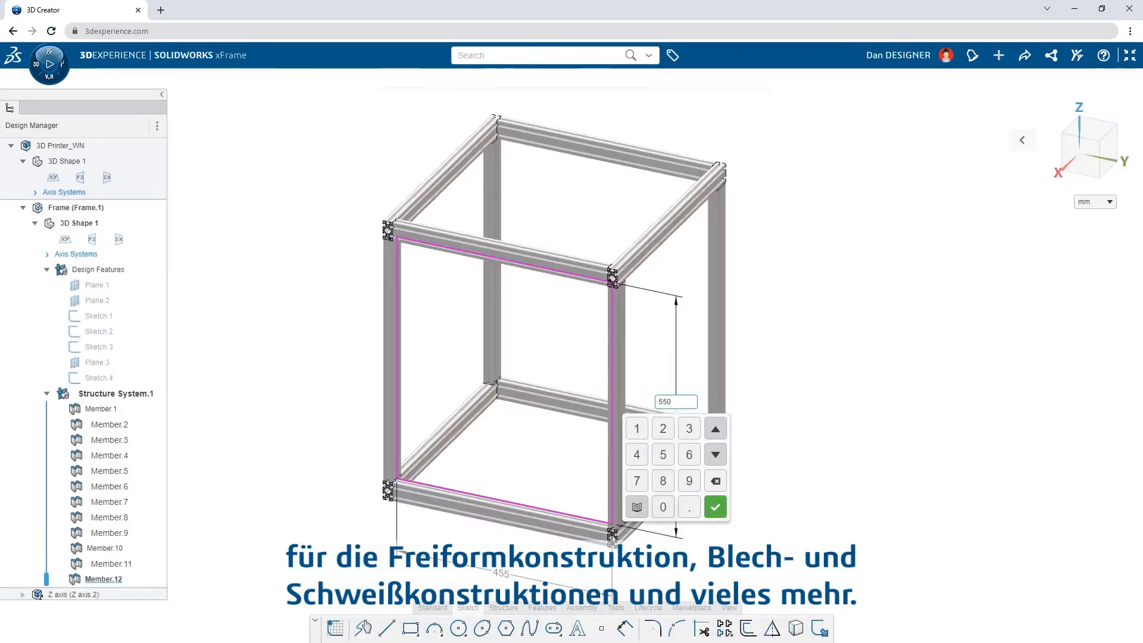
left_click(714, 507)
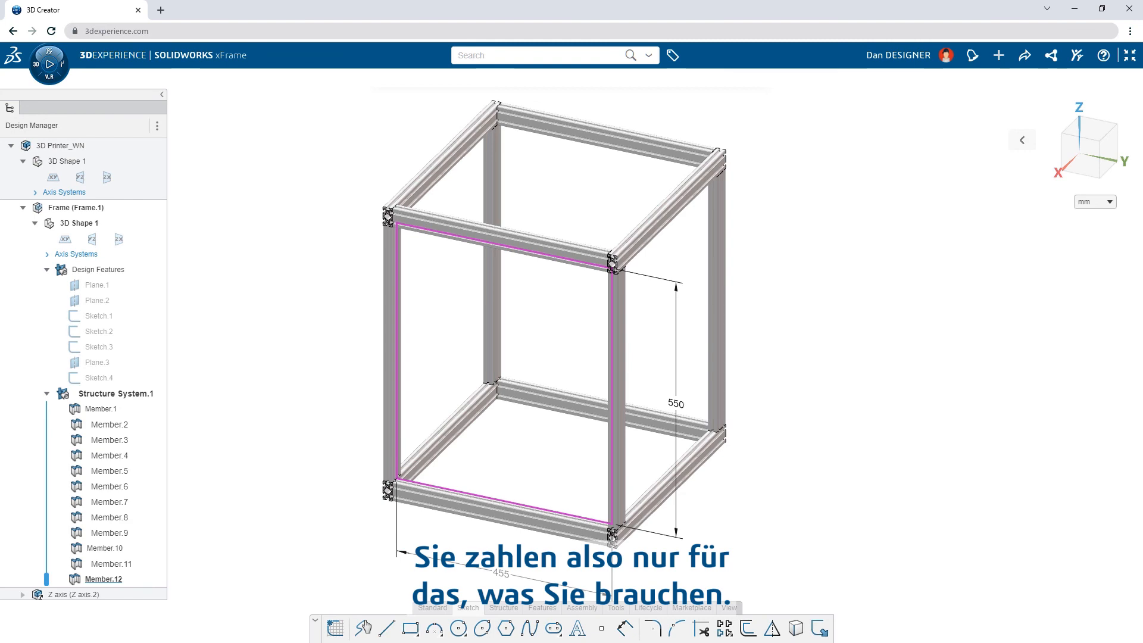